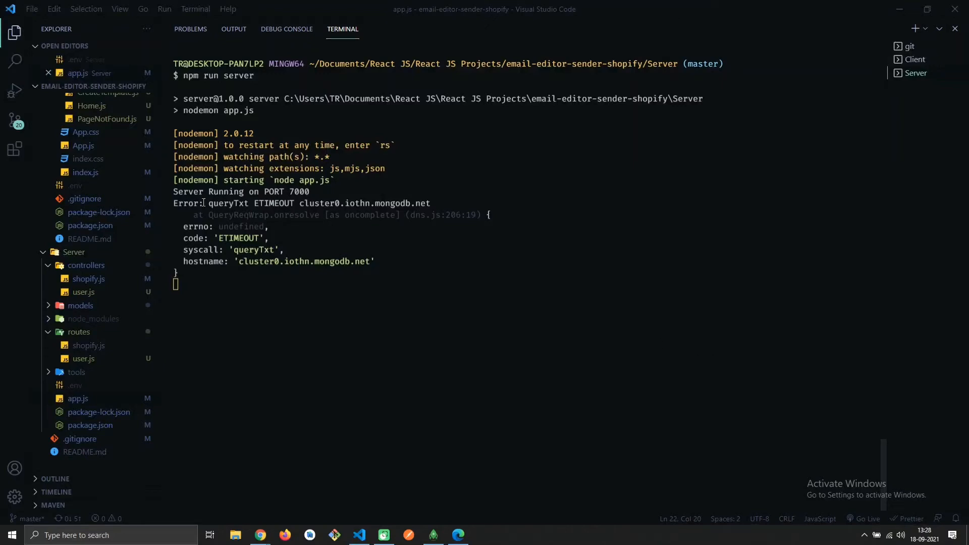
mouse_move(208, 204)
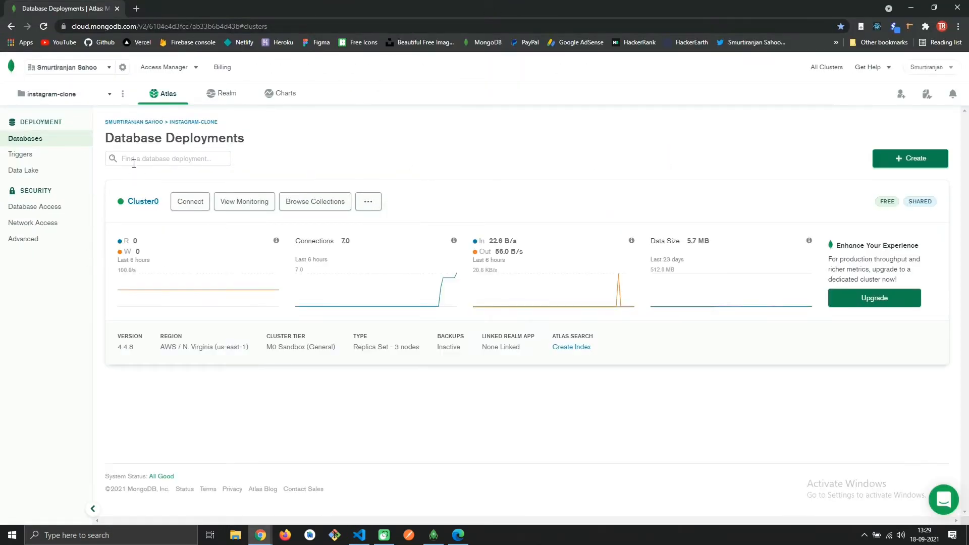
Bring up the Cluster0 connection dialog showing the Node.js connection string
click(166, 158)
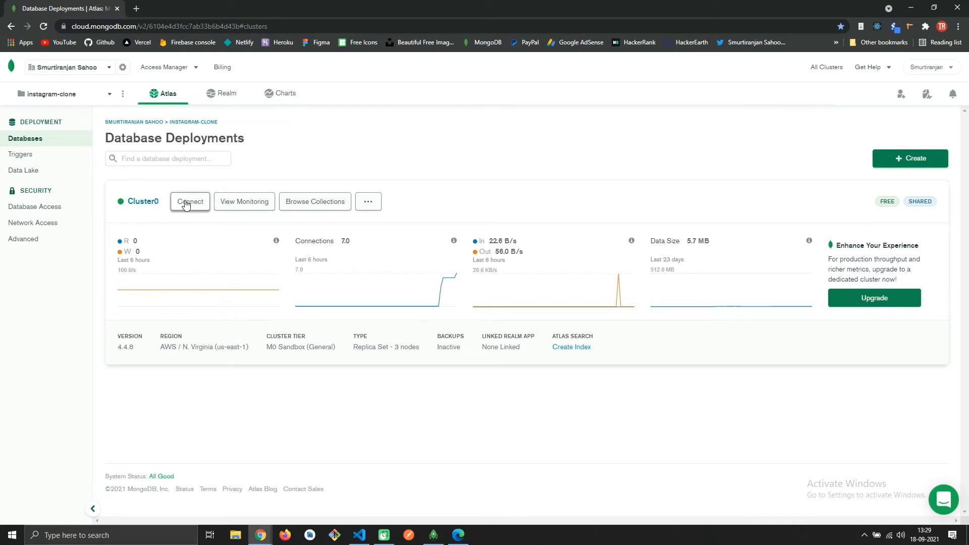
click(190, 202)
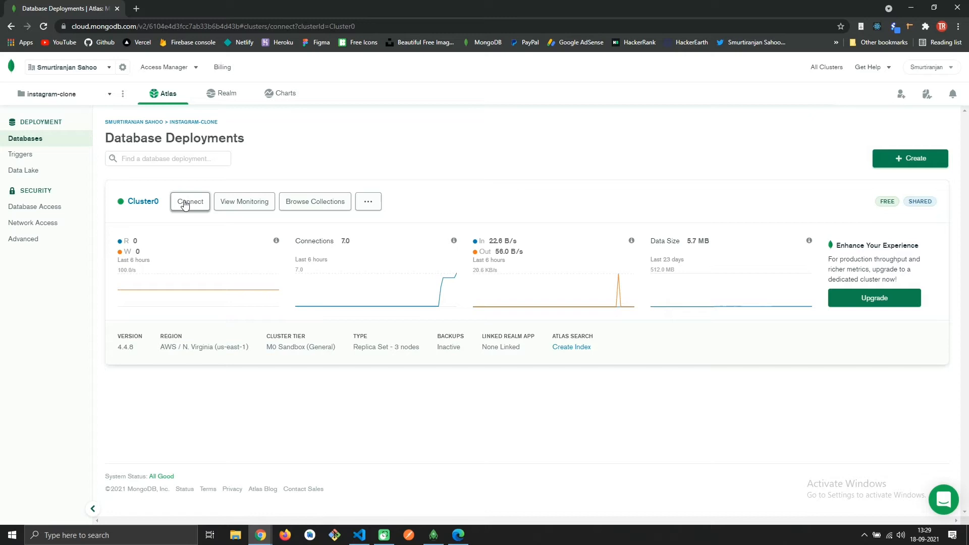
click(190, 201)
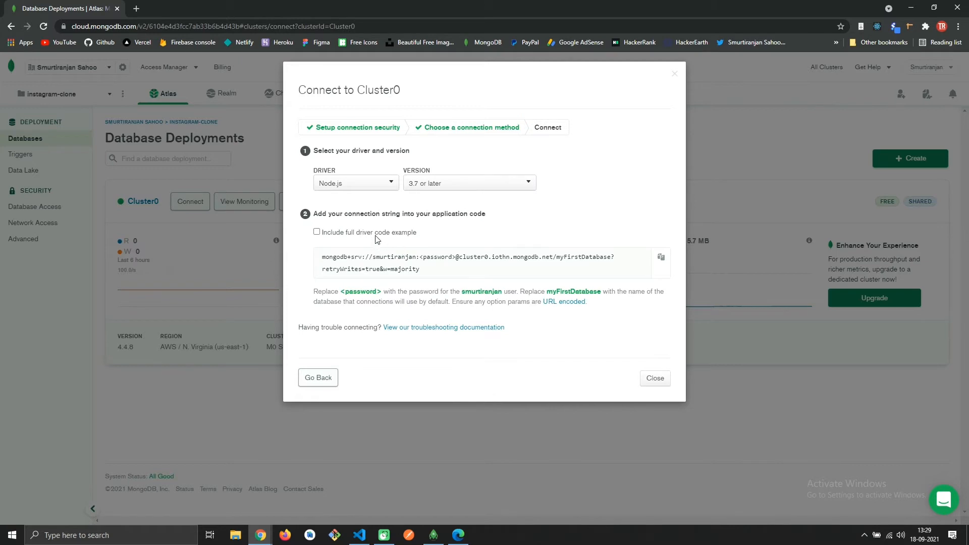
Choose driver version 2.2.12 or later, copy the connection string and close the dialog
click(468, 182)
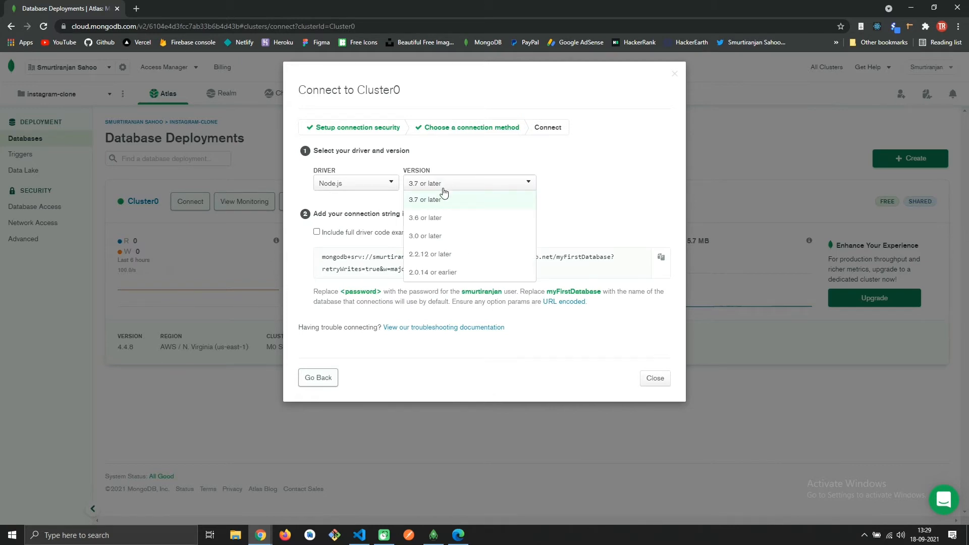
click(430, 254)
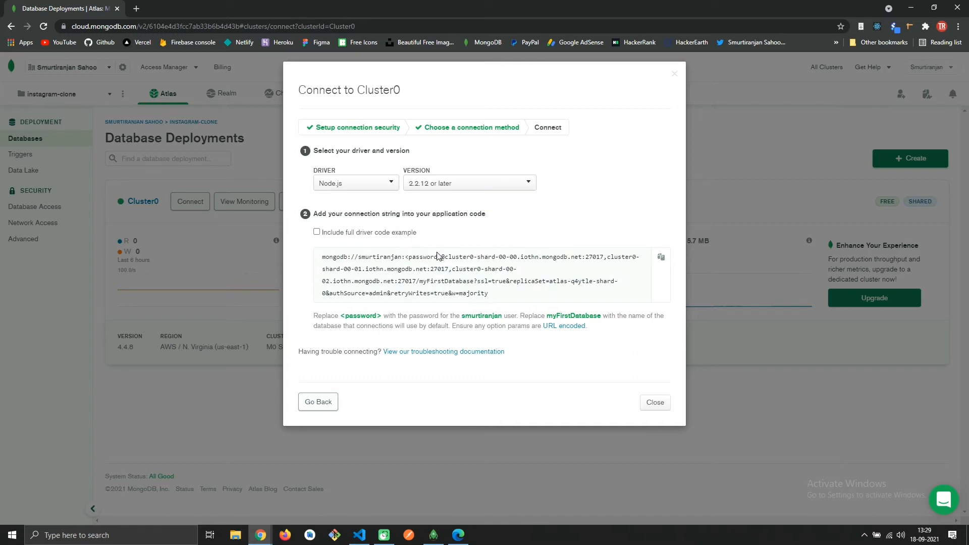
mouse_move(493, 296)
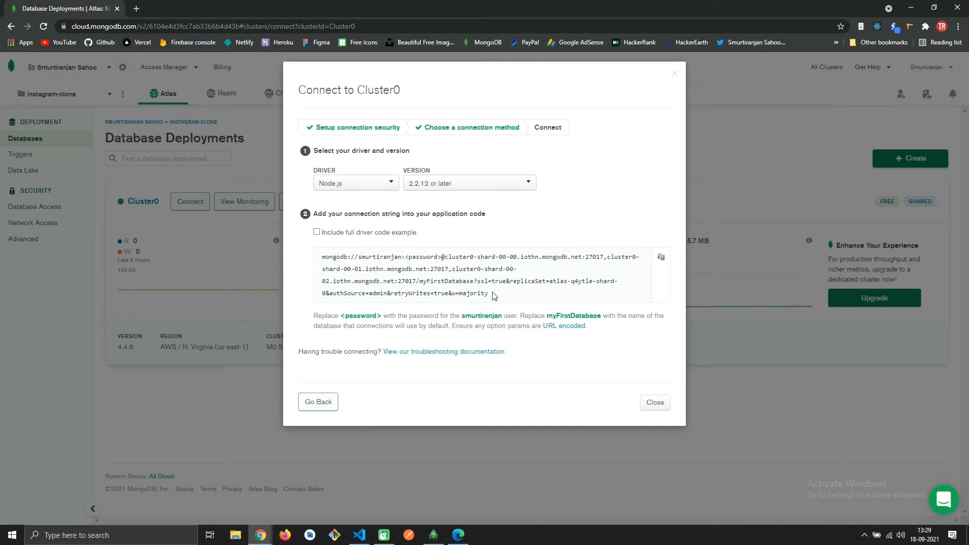
drag(322, 269, 488, 293)
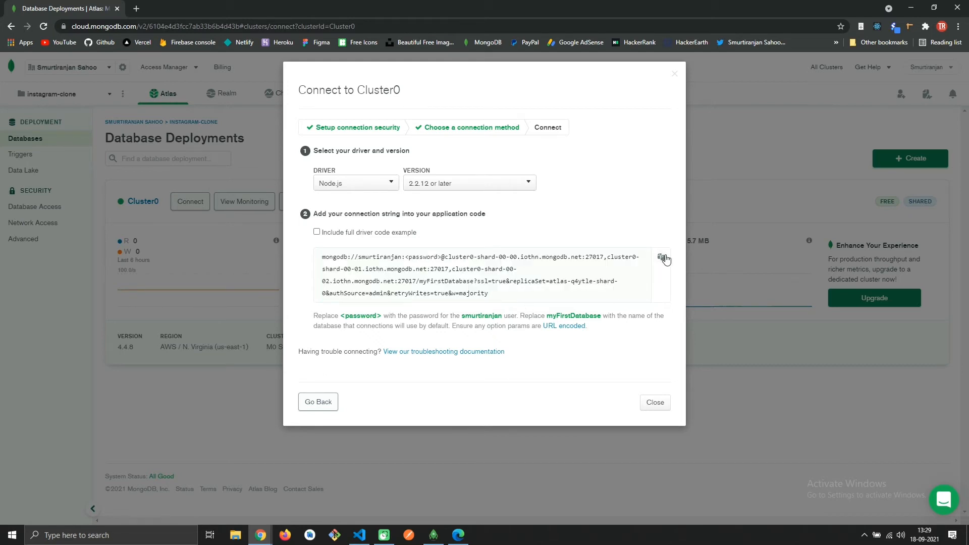
click(662, 257)
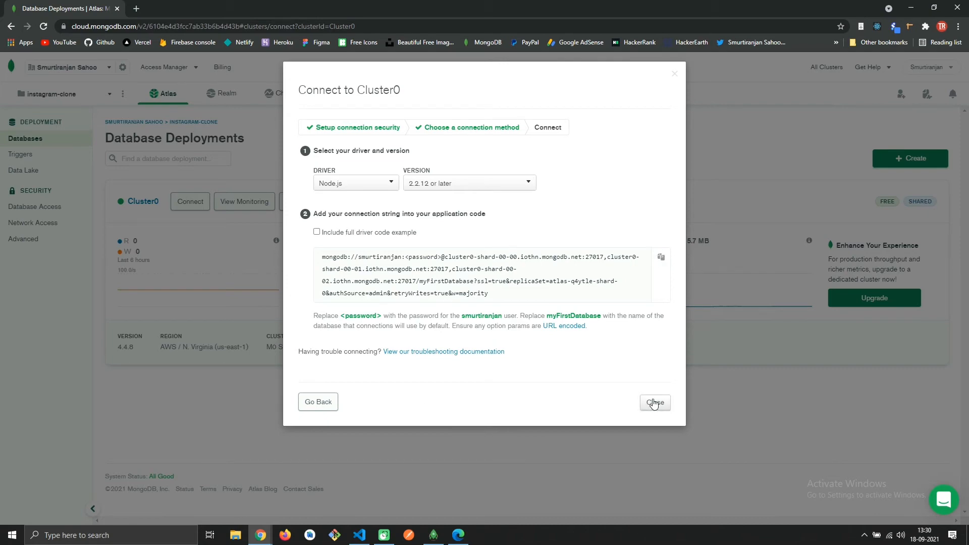
click(654, 403)
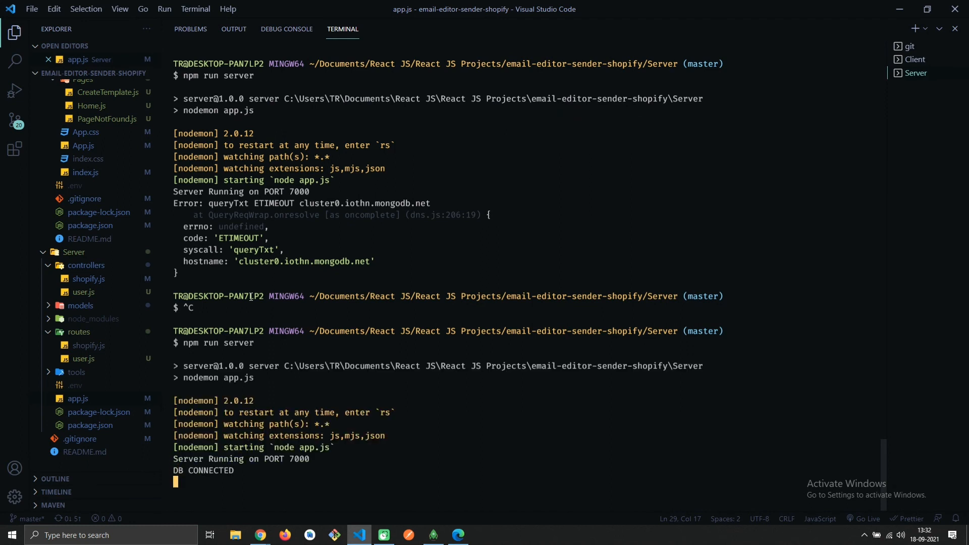
mouse_move(318, 465)
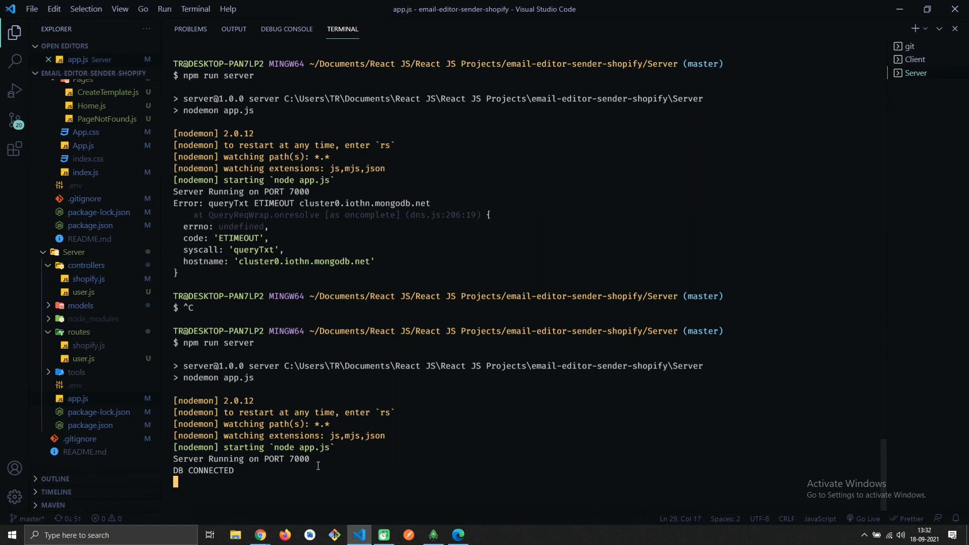
Select the word CONNECTED in the terminal output confirming the database connection
double_click(210, 471)
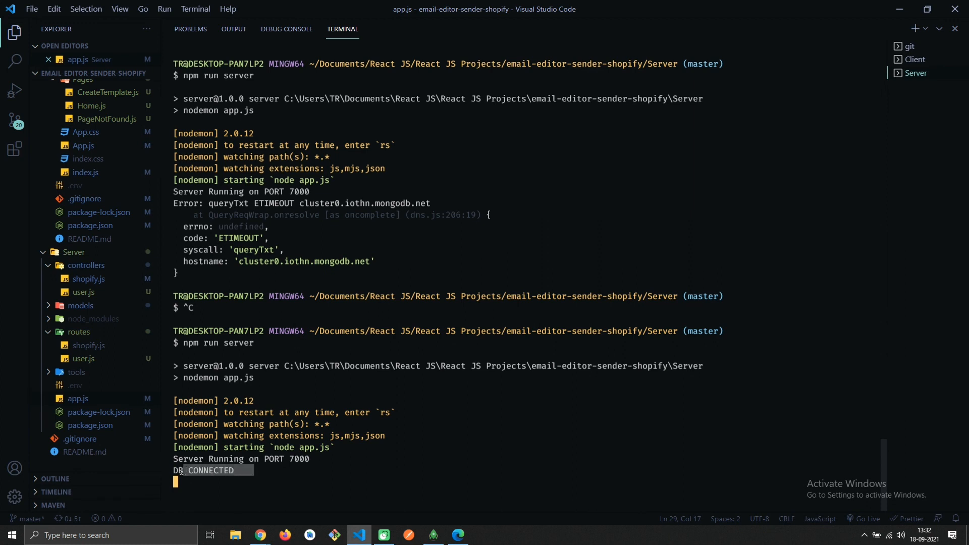